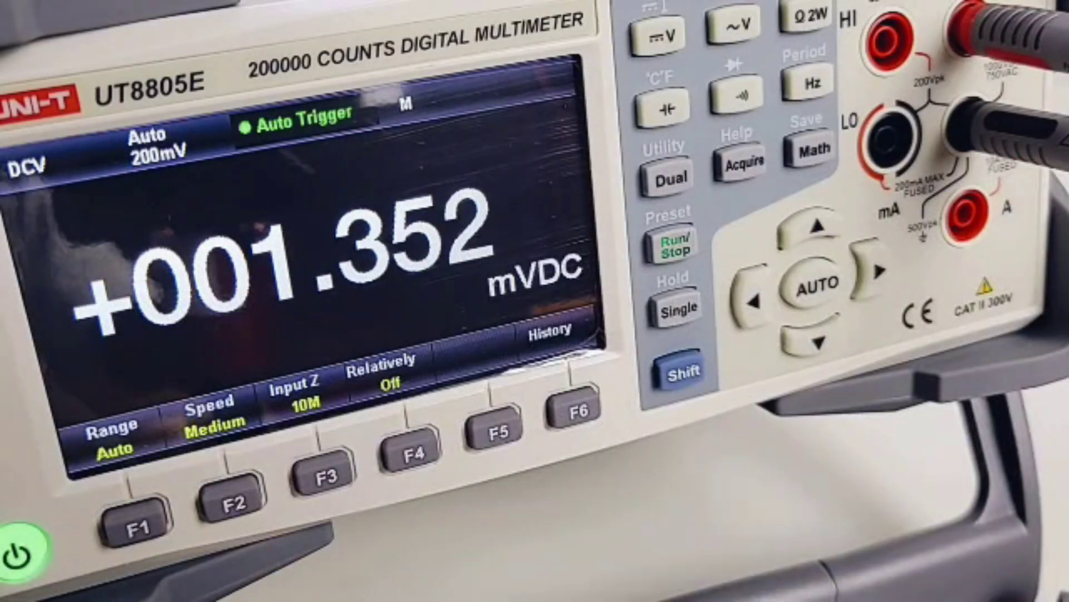
- Set the DC millivolt reading speed to Fast via the Speed soft key
left_click(236, 490)
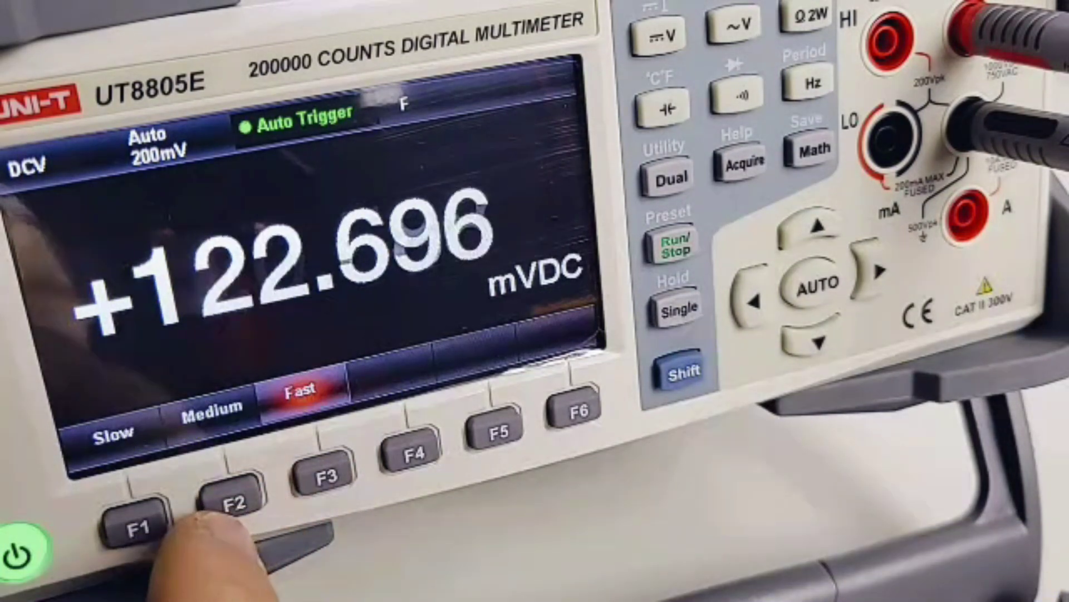